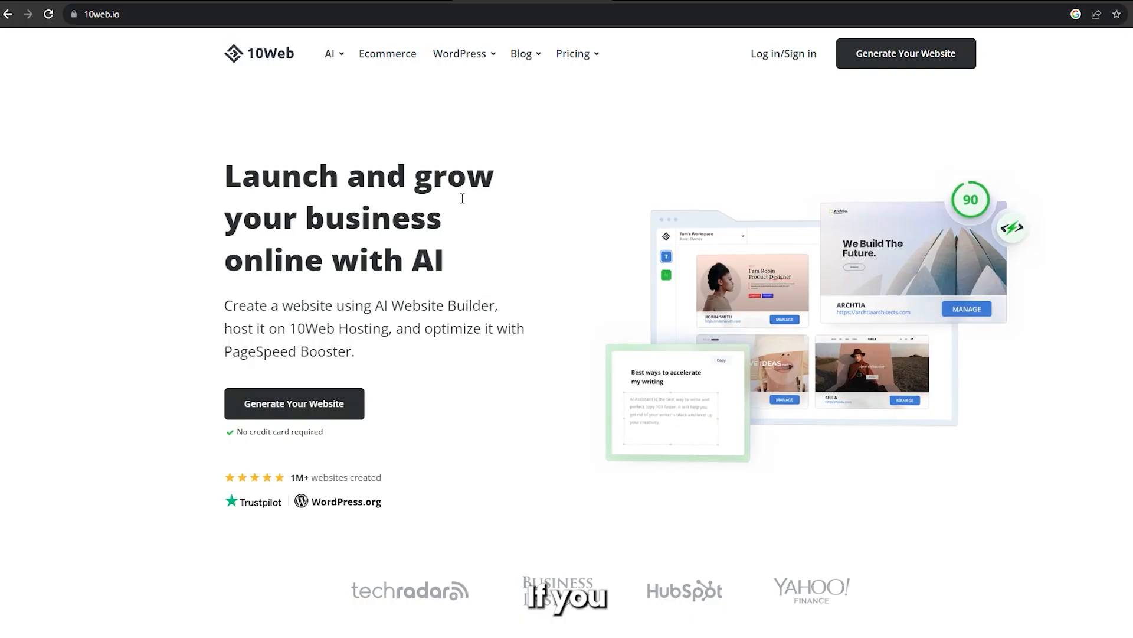
Step: Start generating a new website from the 10web.io homepage
{"action": "left_click", "coordinate": [295, 403]}
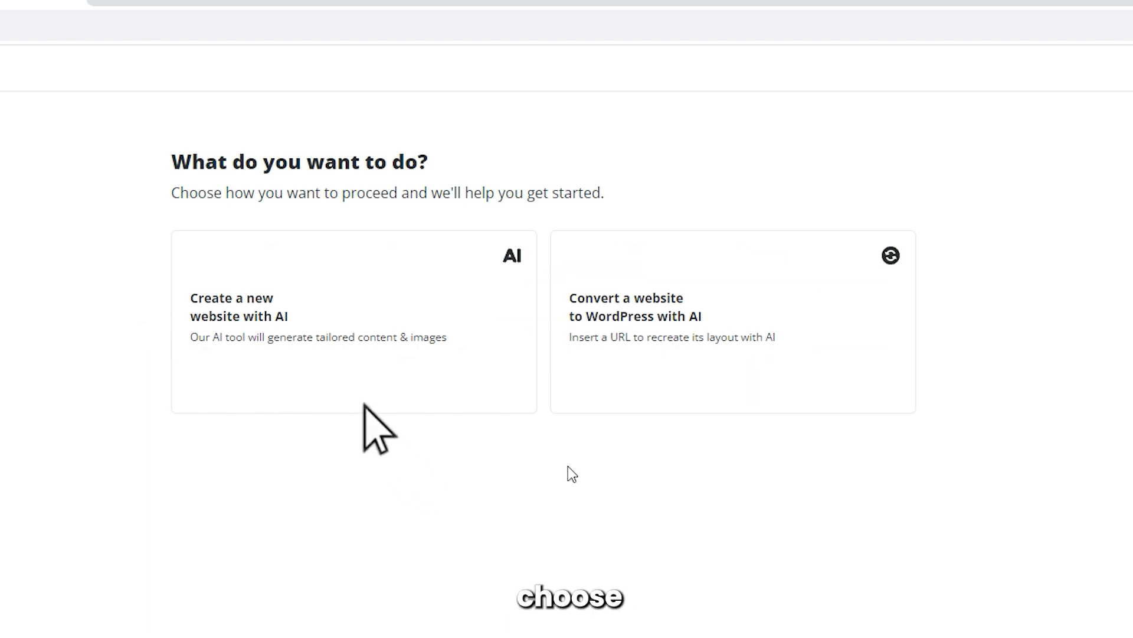
Step: Create a new website with AI, keeping the pre-filled cafereo benefits and continuing
{"action": "left_click", "coordinate": [353, 327]}
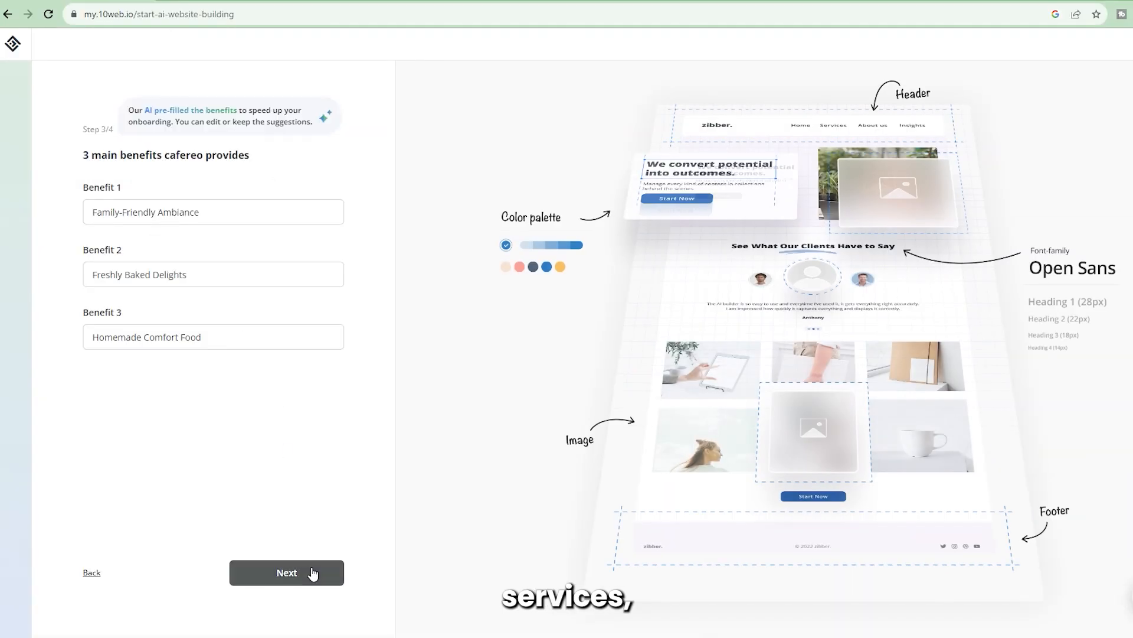
{"action": "left_click", "coordinate": [286, 572]}
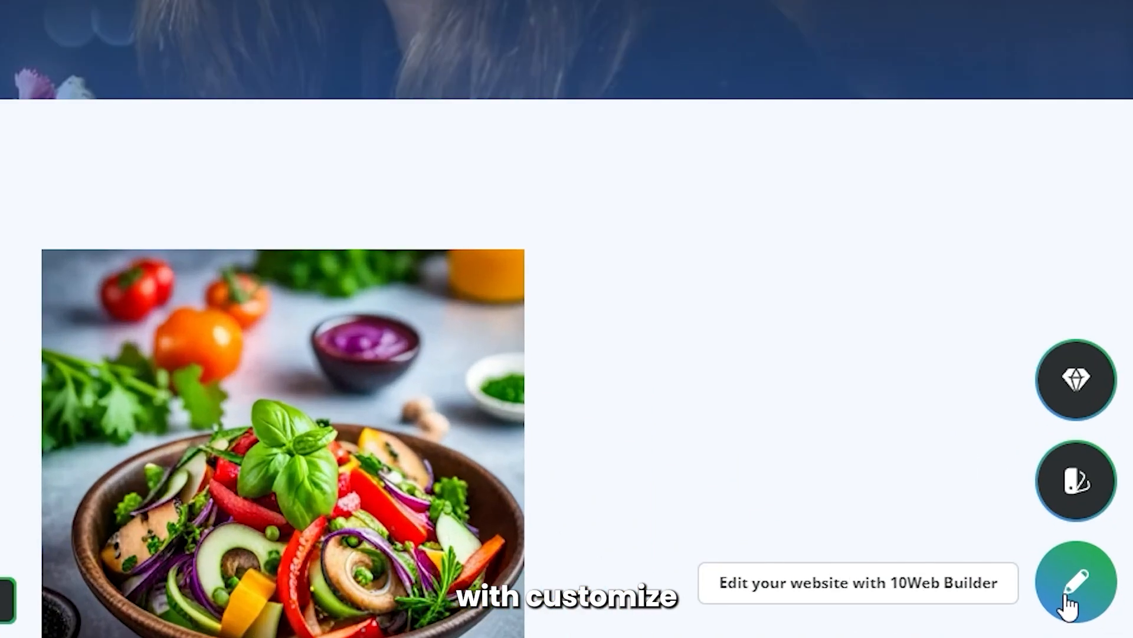
Step: Open the generated cafe website for editing in the 10Web Builder
{"action": "left_click", "coordinate": [1072, 586]}
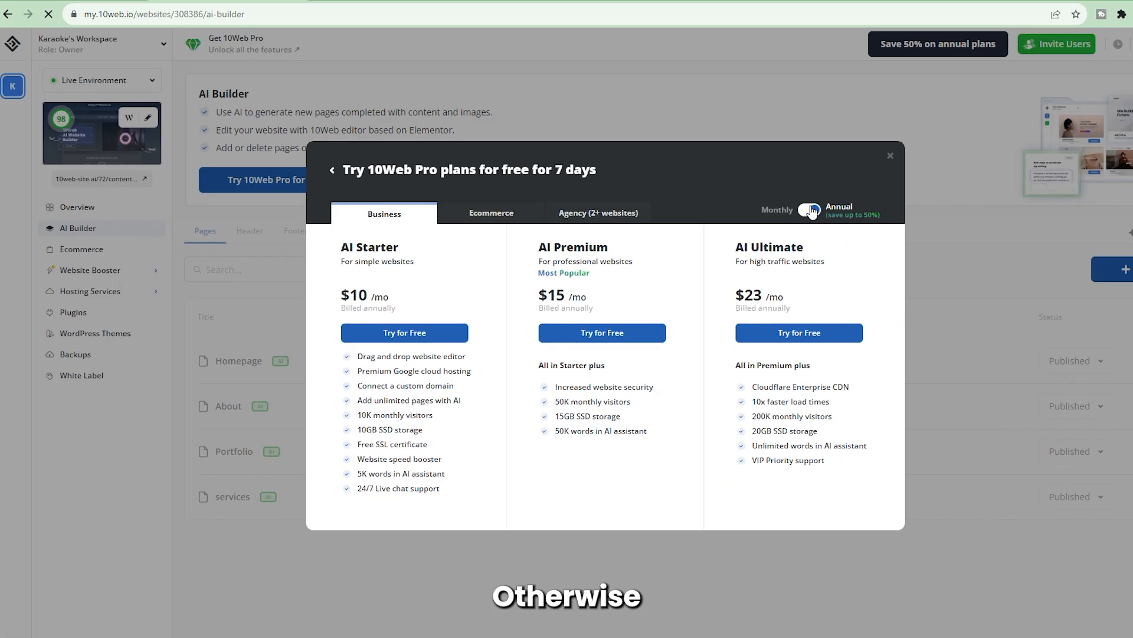
Step: Switch Pro plan pricing to Monthly and start the AI Starter free trial
{"action": "left_click", "coordinate": [810, 211]}
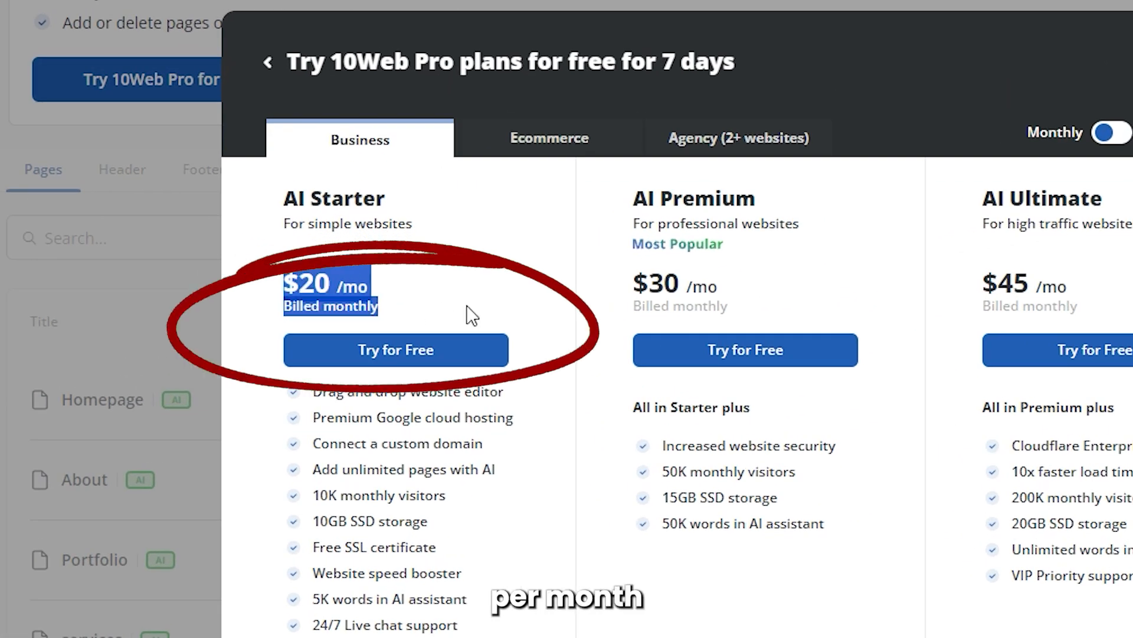
{"action": "left_click", "coordinate": [396, 350]}
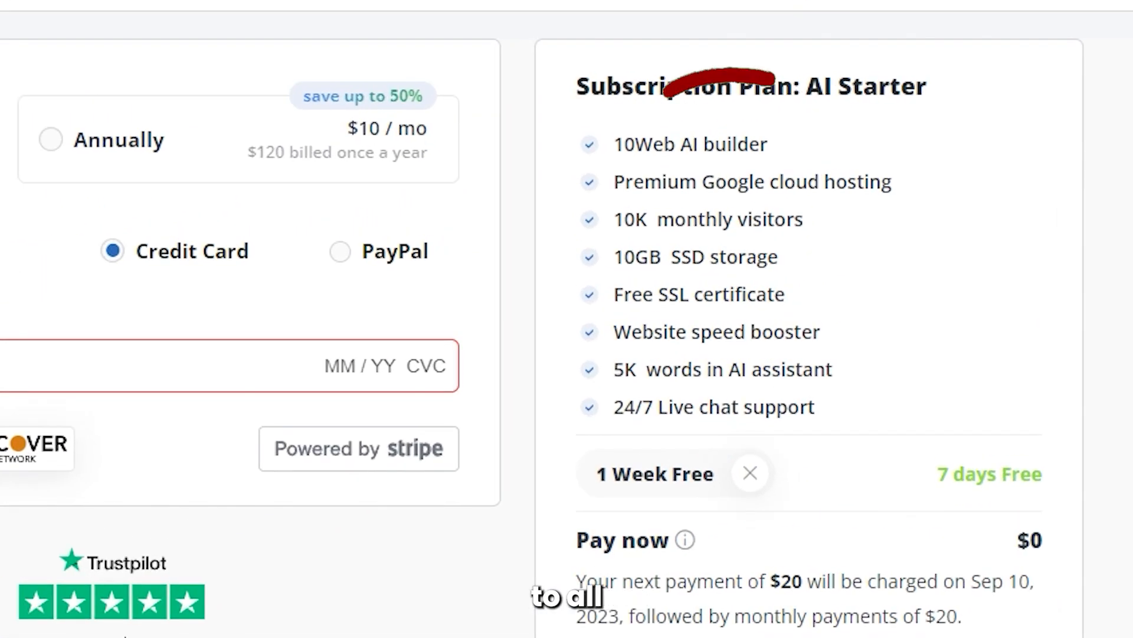